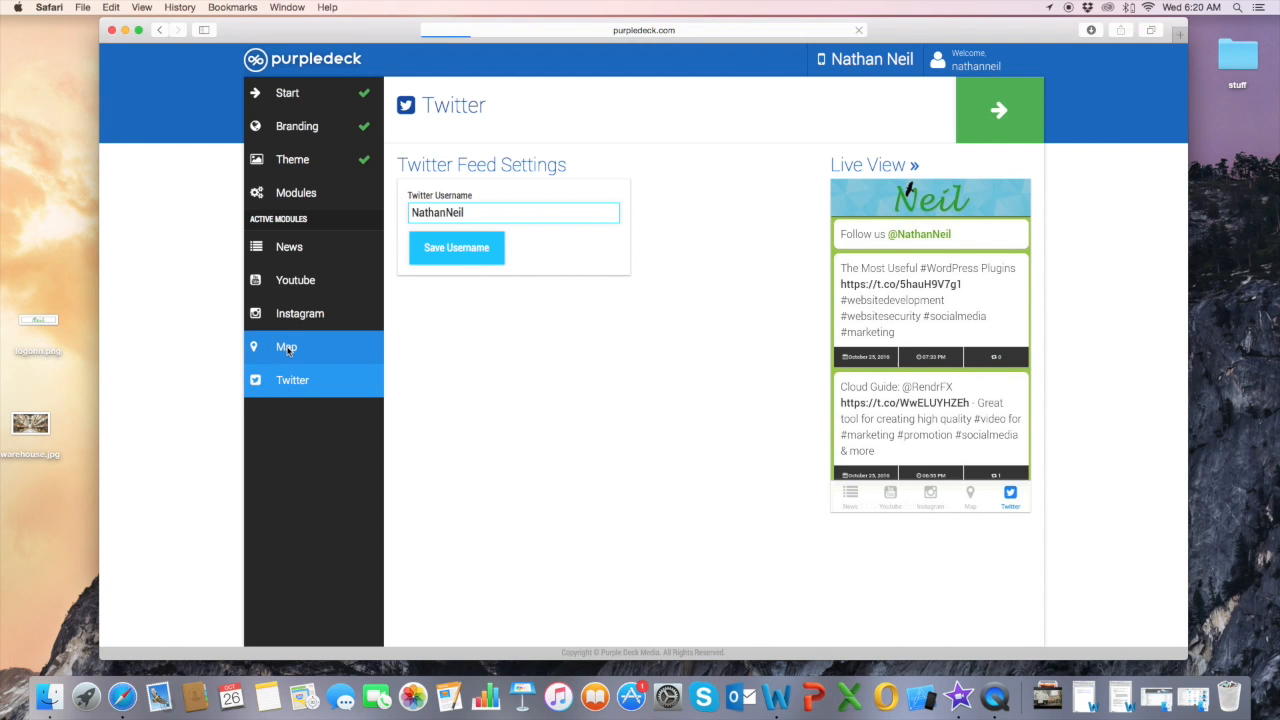
Step: Open the Map module from the Active Modules list in the sidebar
left_click(287, 347)
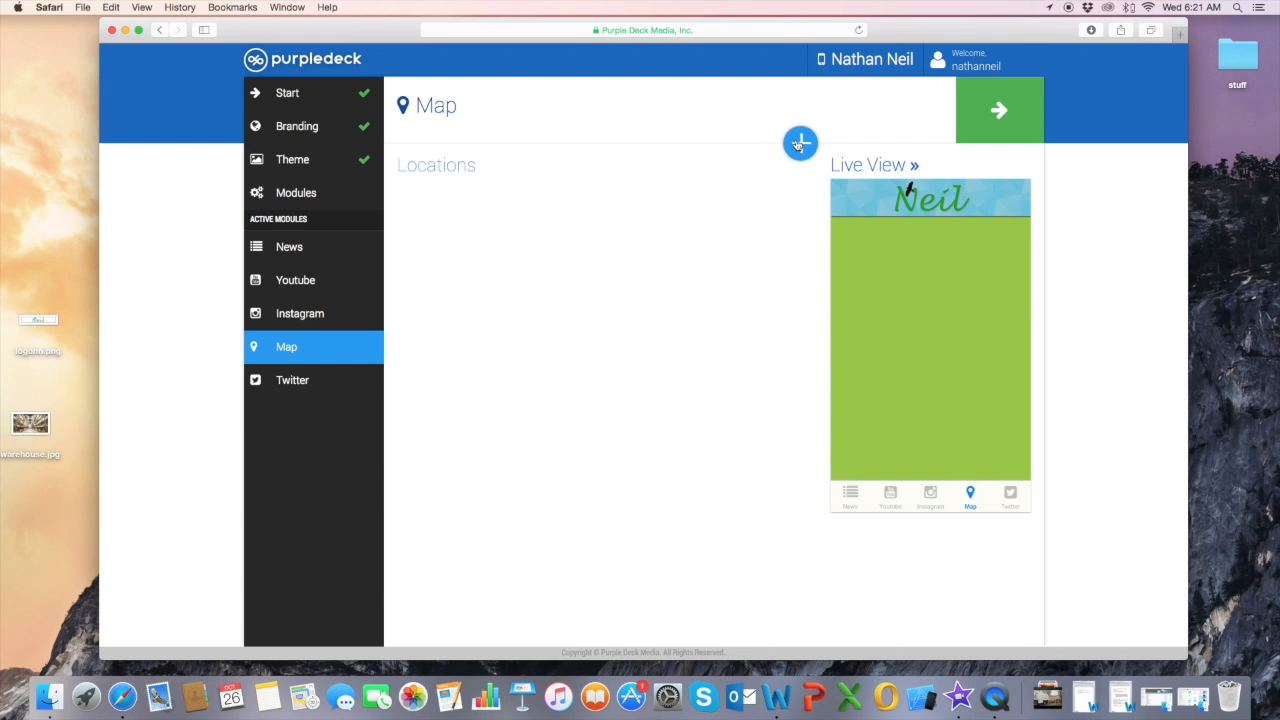
Step: Add a new location 'Purple Deck Office' with street address 3583 Scotland Road
left_click(799, 142)
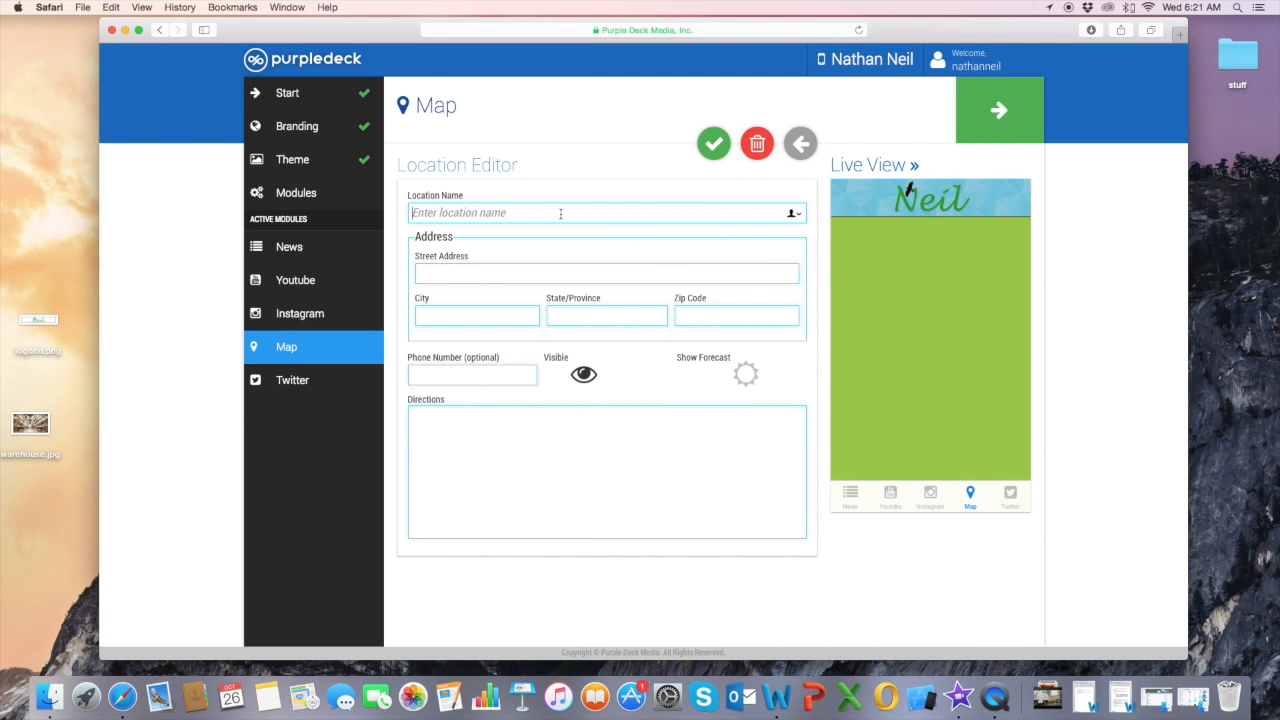
type("Purple Deck Office")
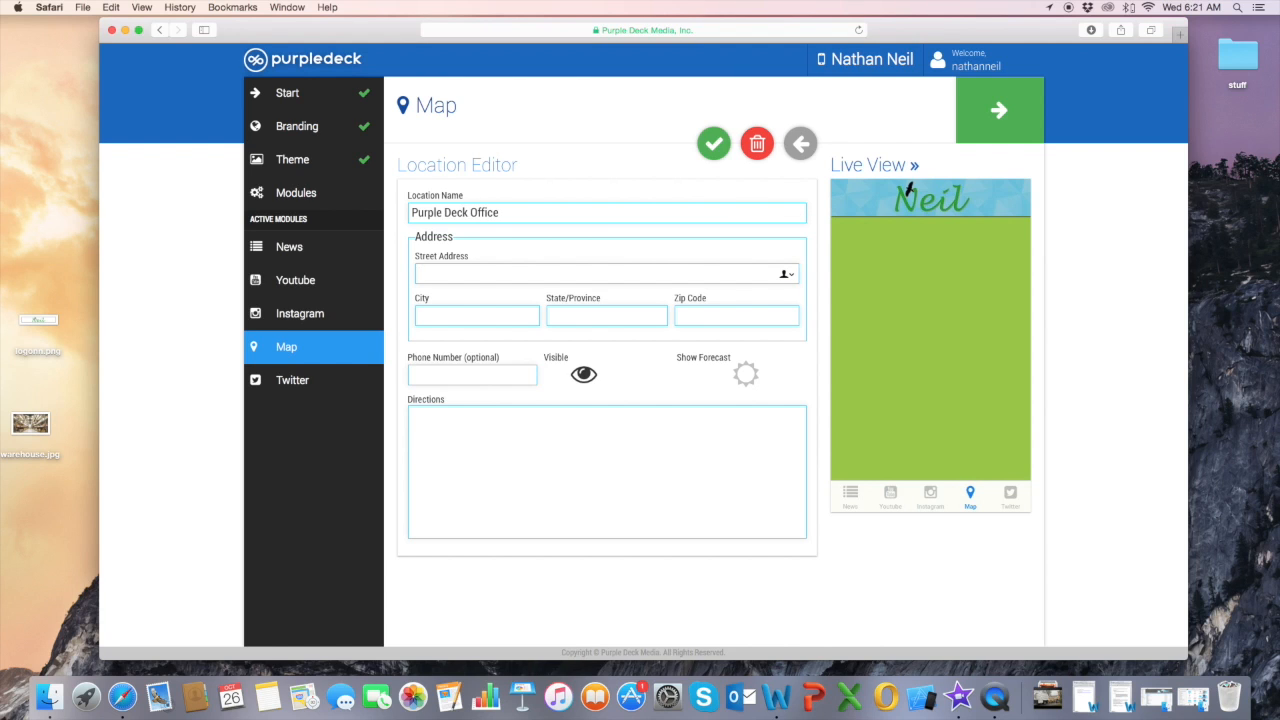
type("353")
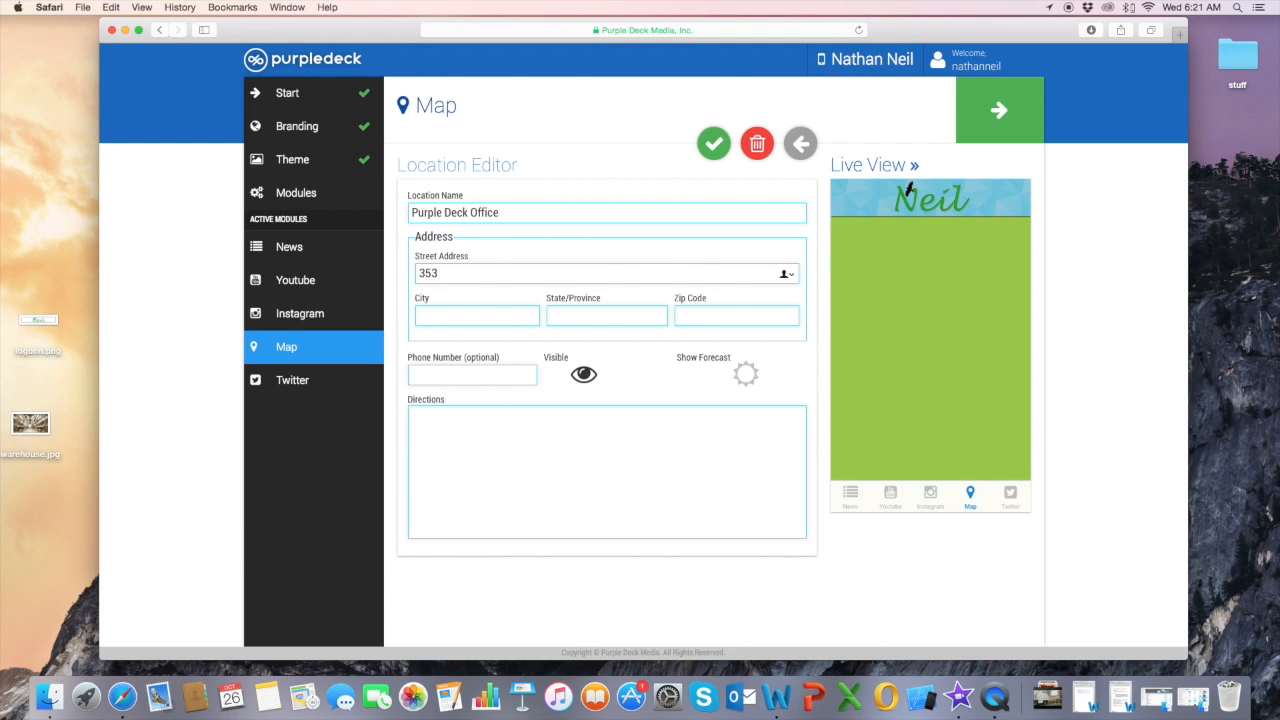
key("Backspace")
type("8")
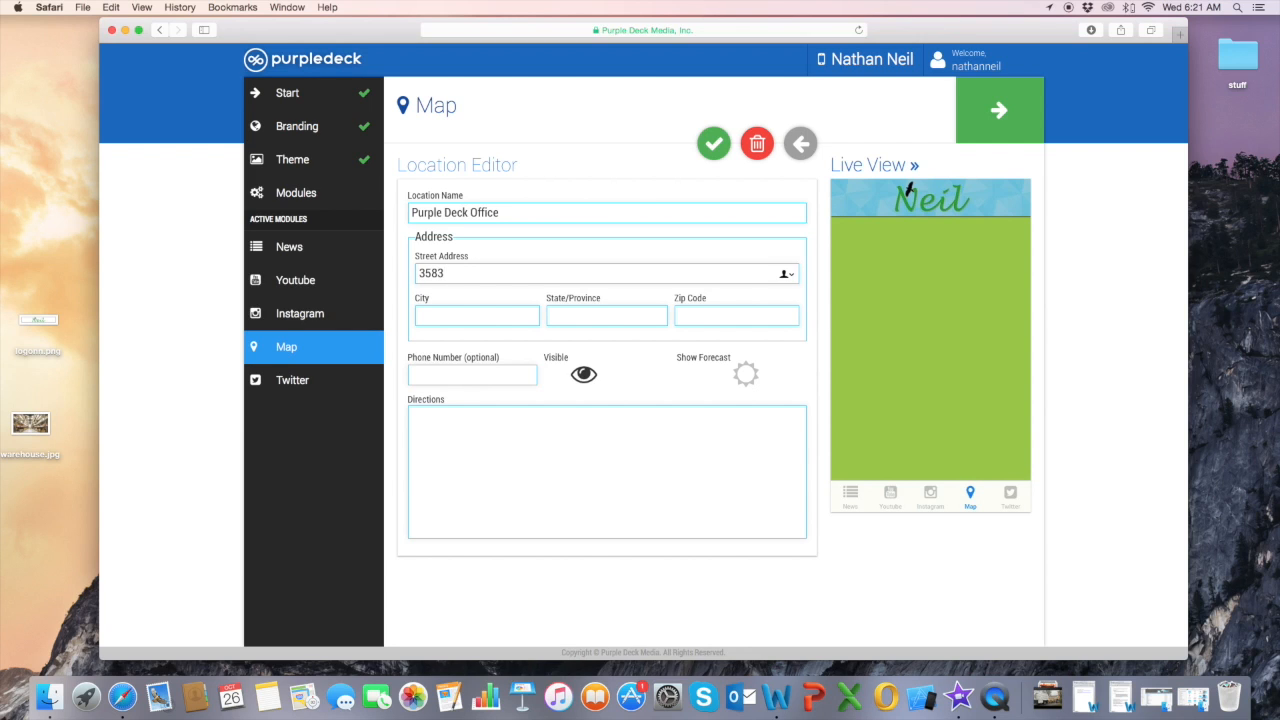
type("Scotland Ro")
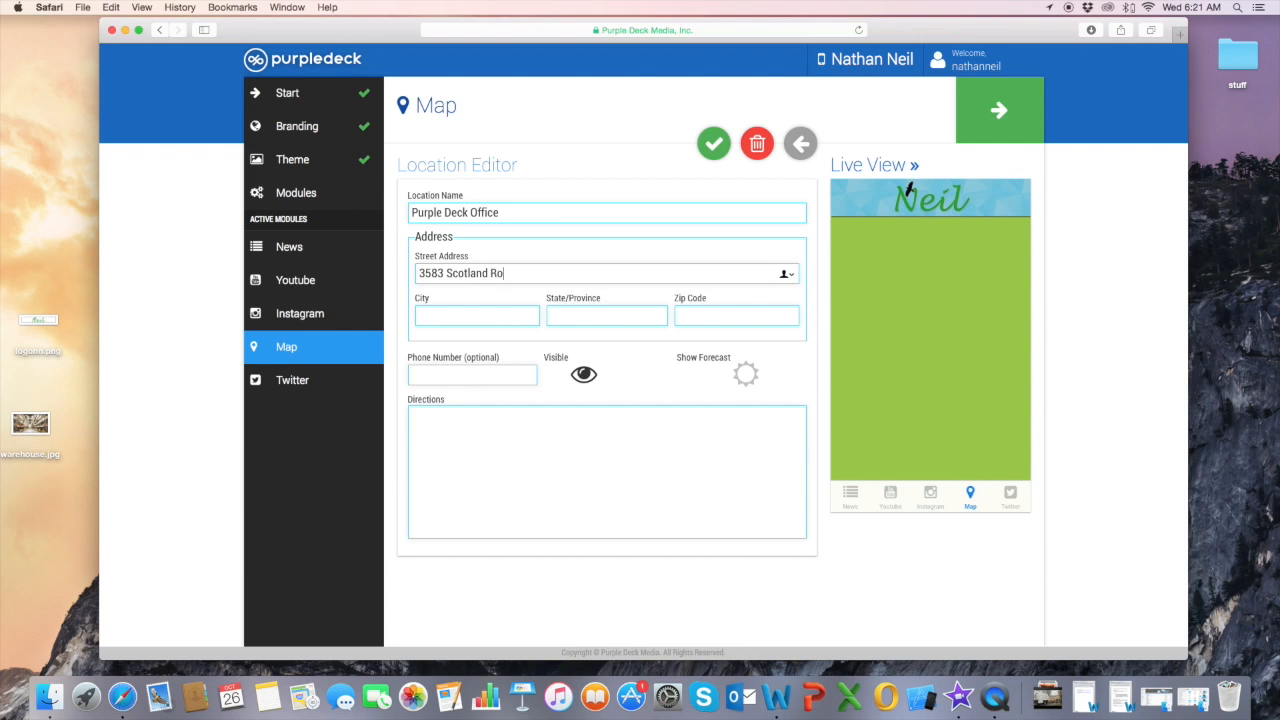
type("Scotland")
left_click(737, 316)
type("1")
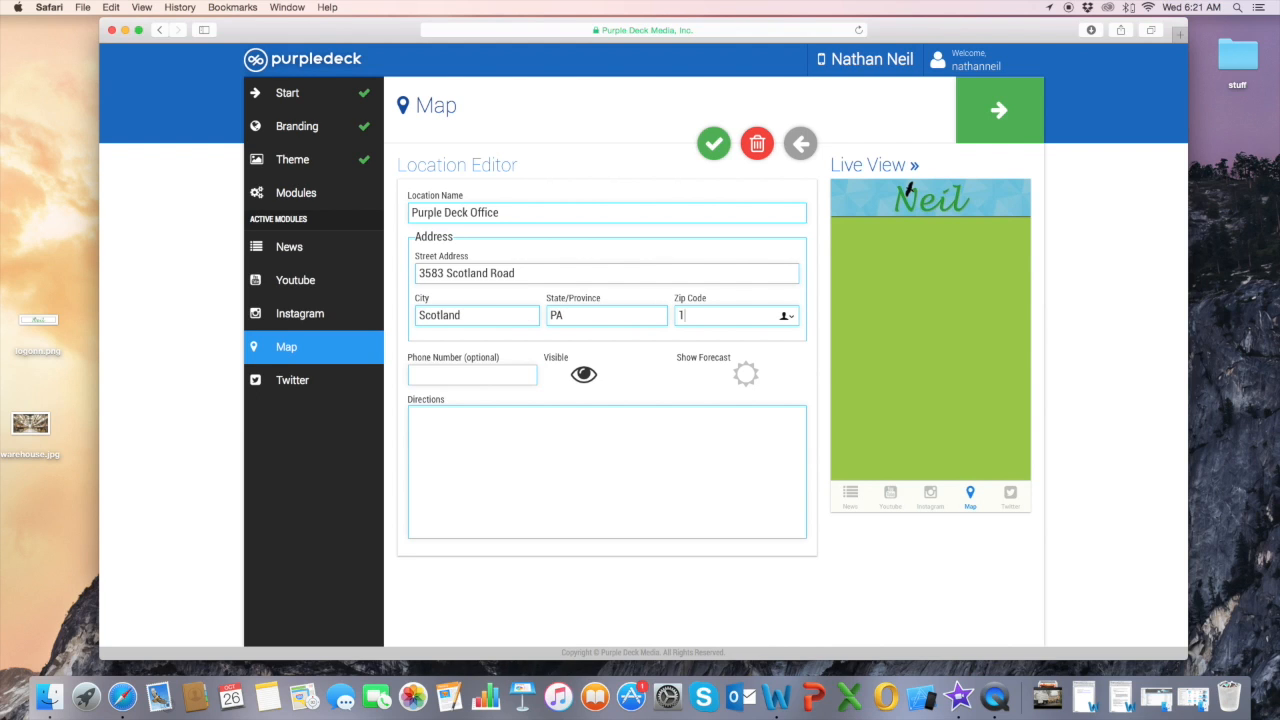
type("7254")
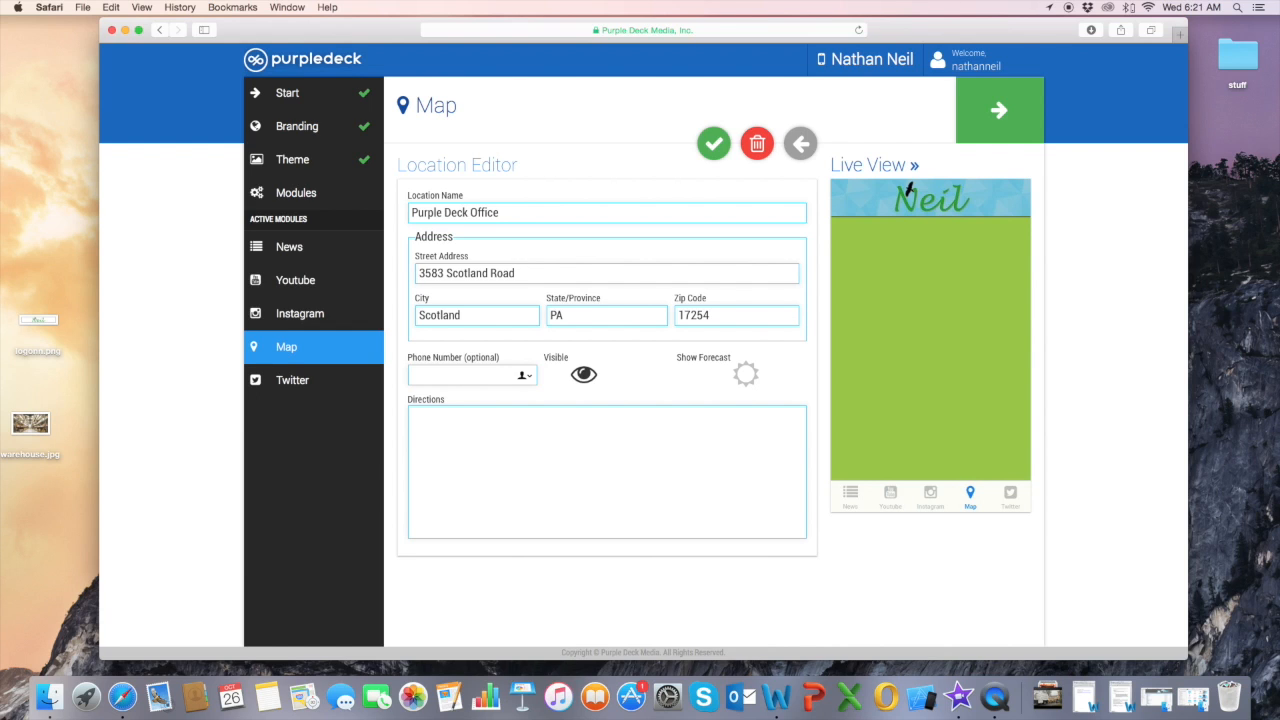
type("7178849")
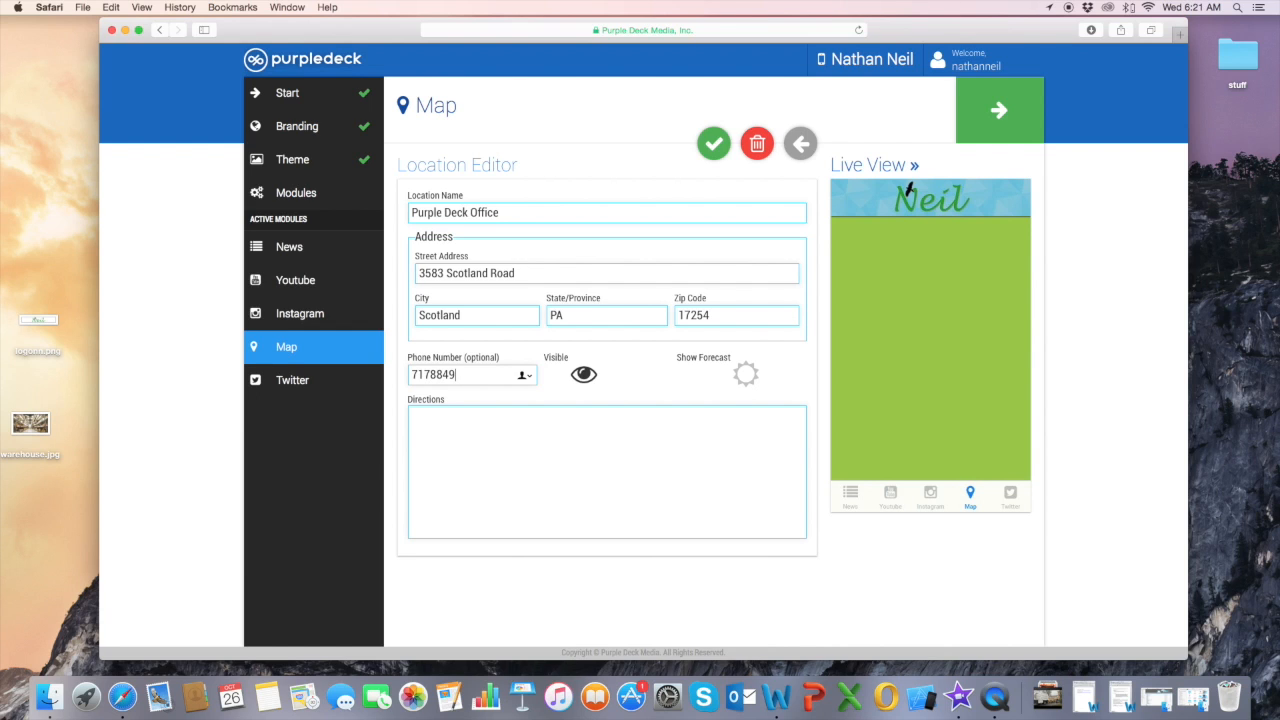
type("529")
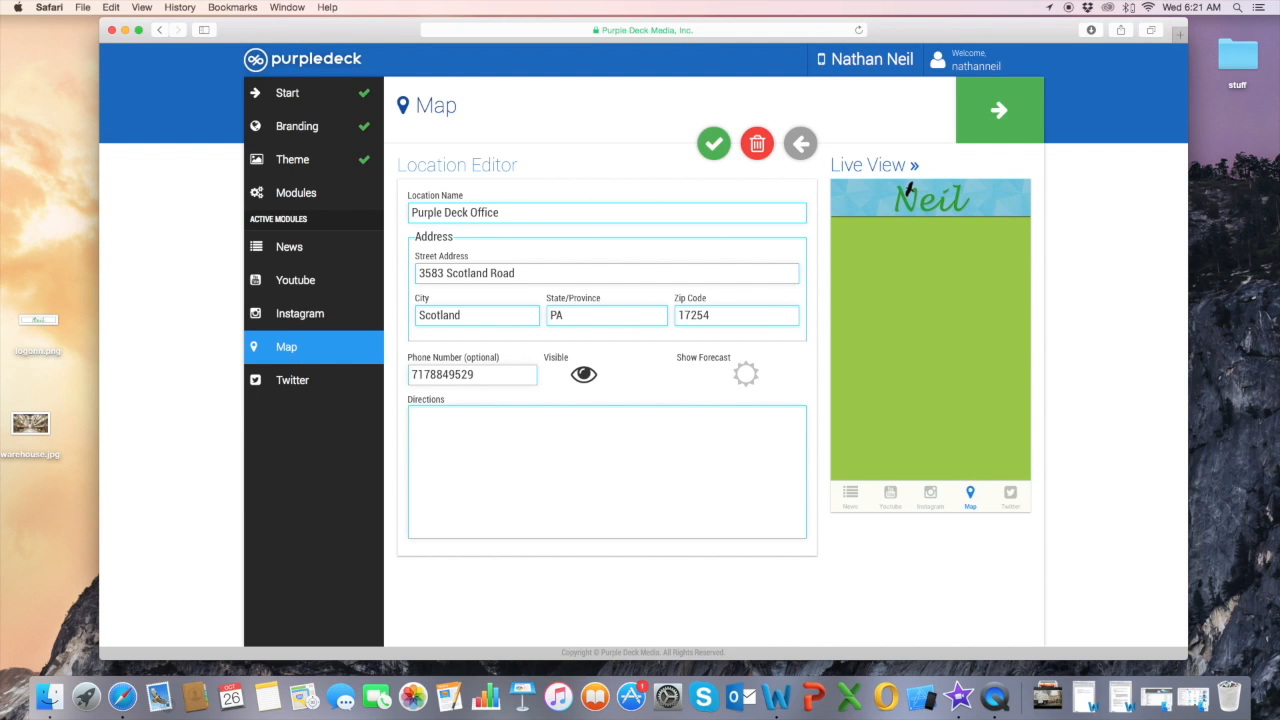
Step: Enter directions 'In the WTS Education and Conference Center' and save the location
type("In the WT")
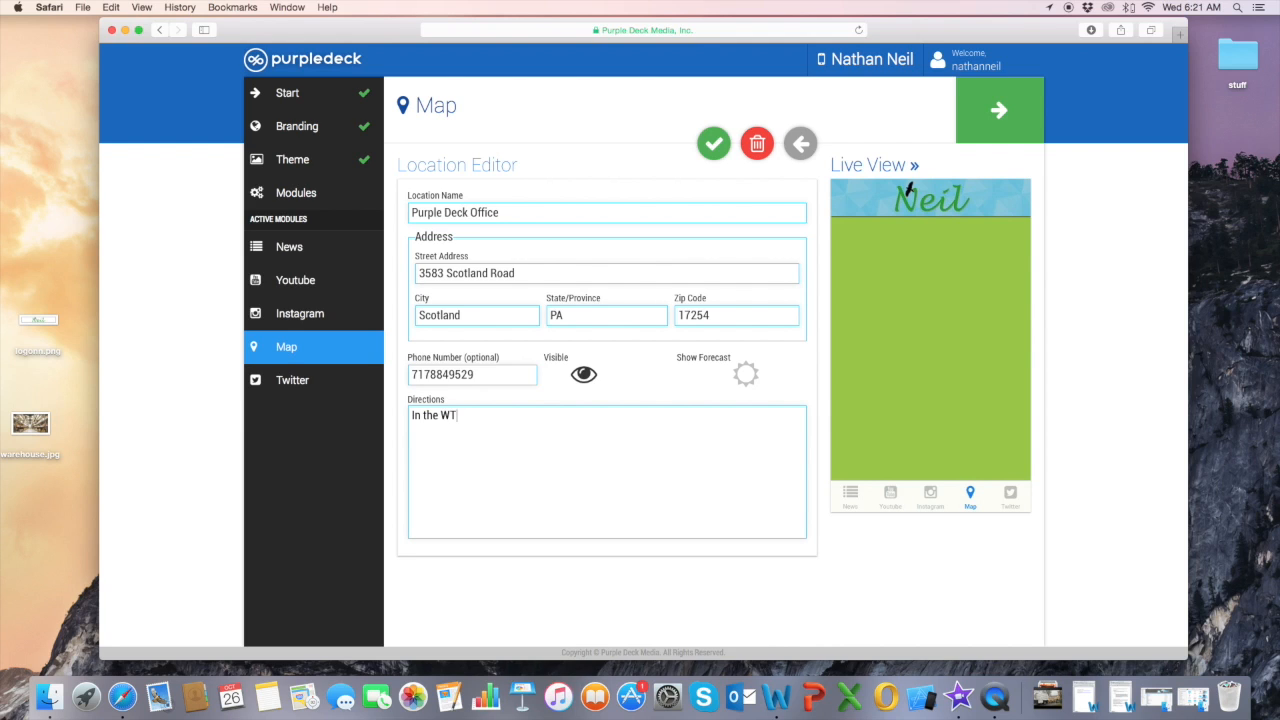
type("S Educa")
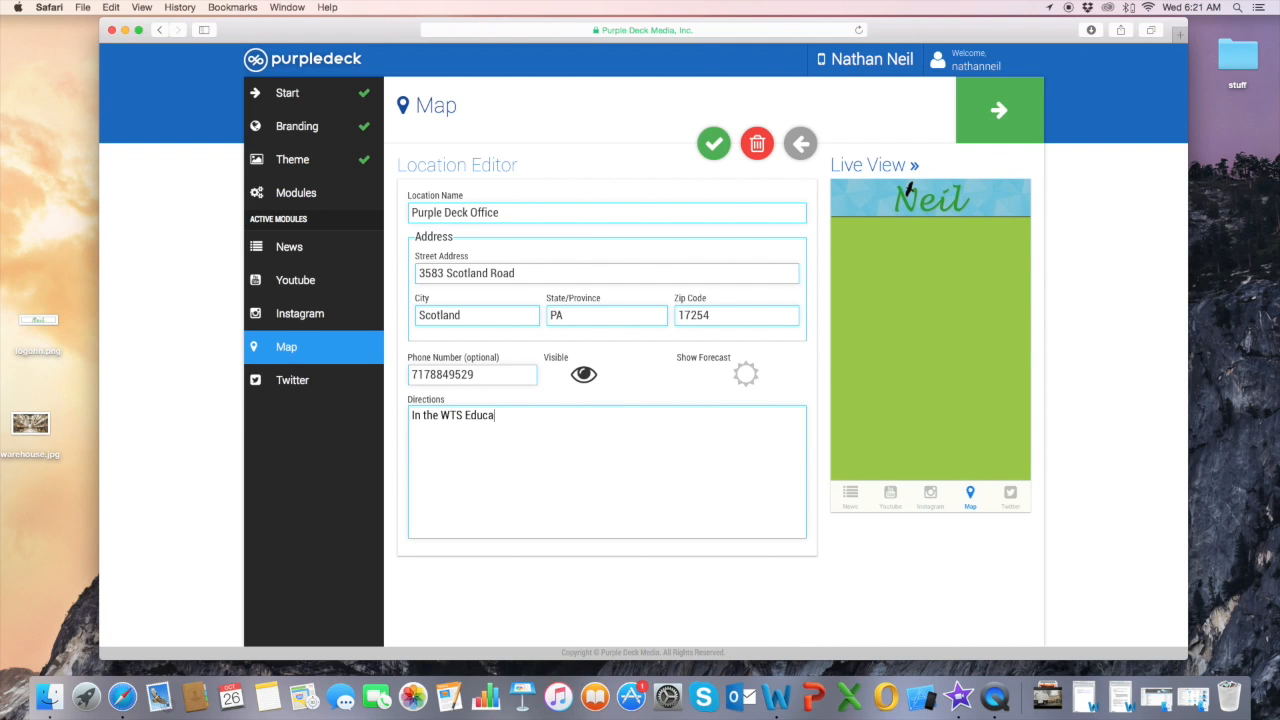
type("tion and Con")
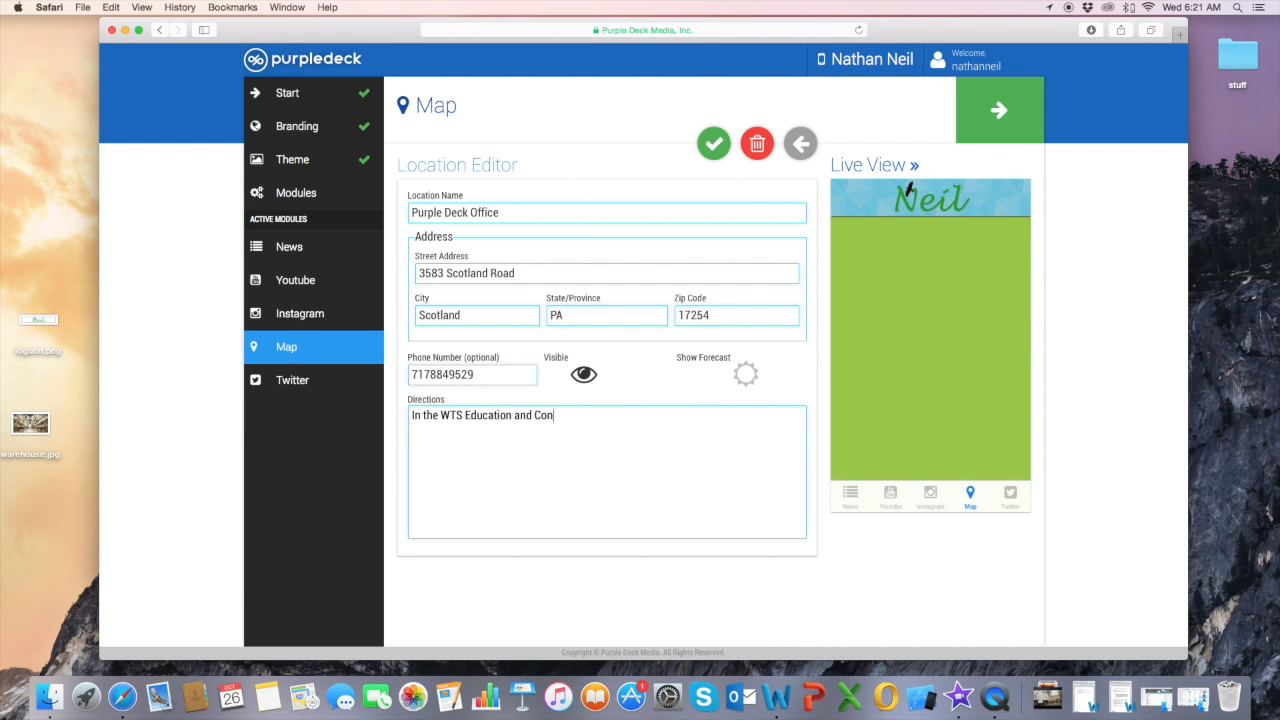
type("ference Center")
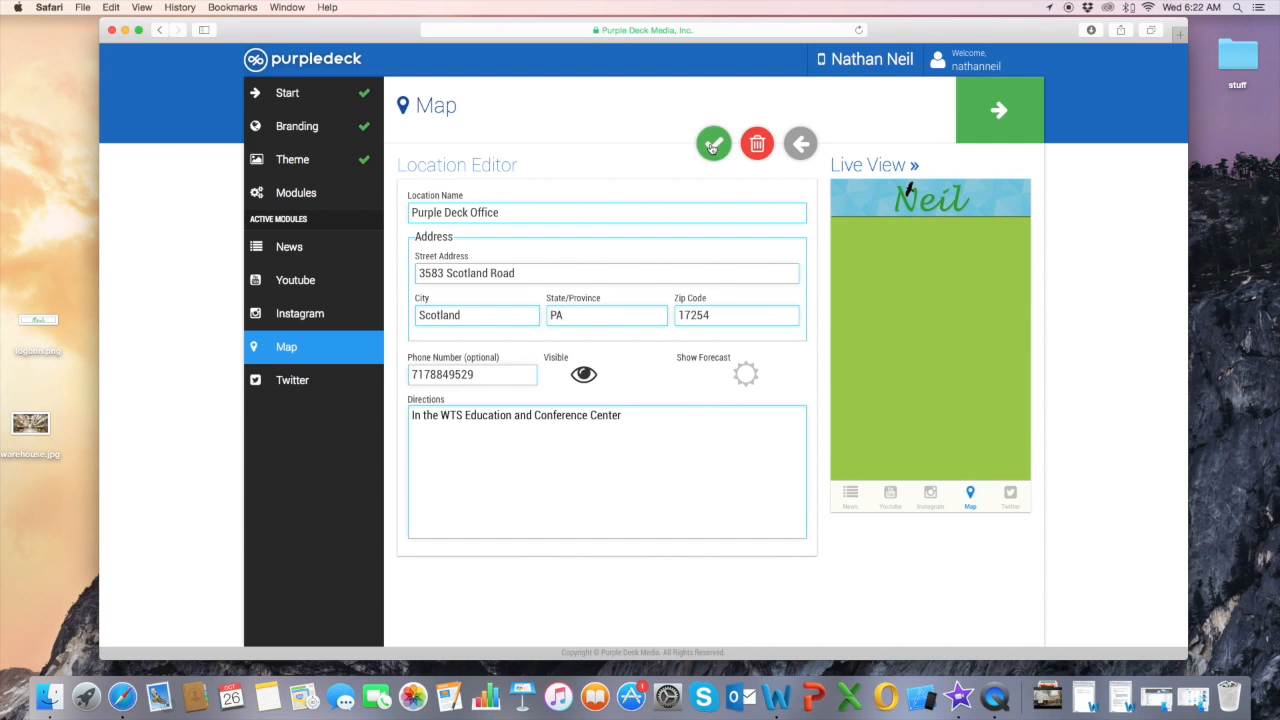
left_click(713, 143)
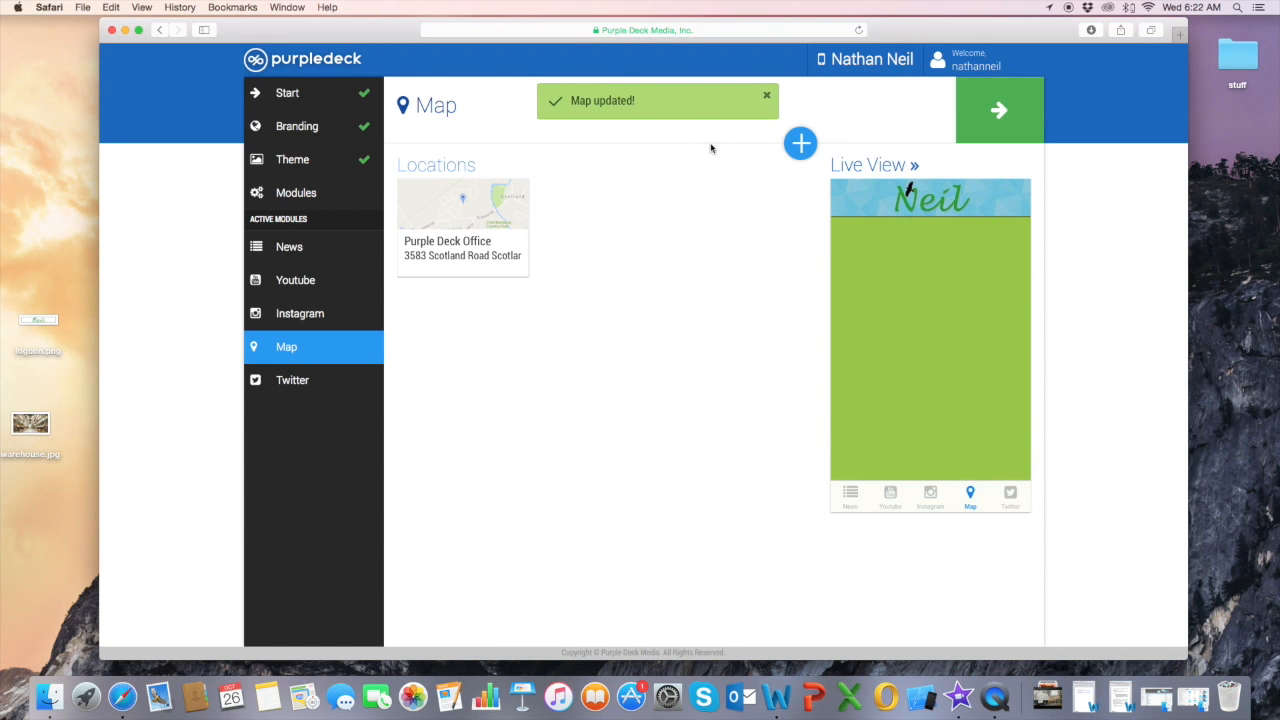